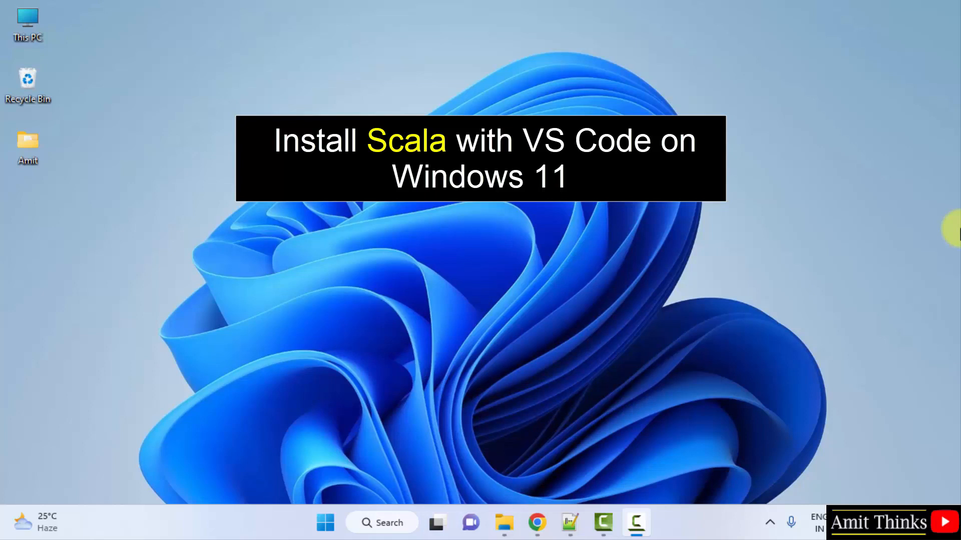
{"action": "mouse_move", "coordinate": [325, 522]}
{"action": "type", "text": "visual studio code"}
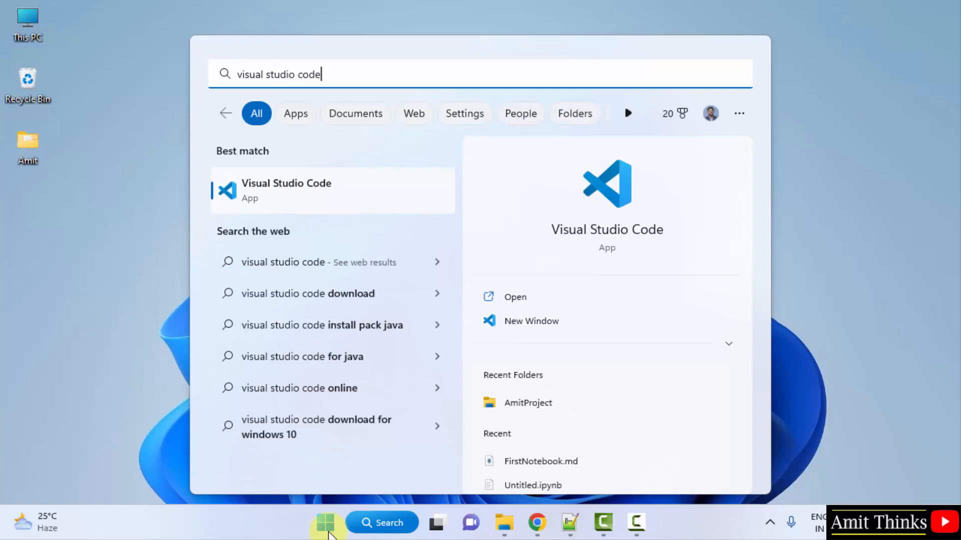
{"action": "mouse_move", "coordinate": [631, 294]}
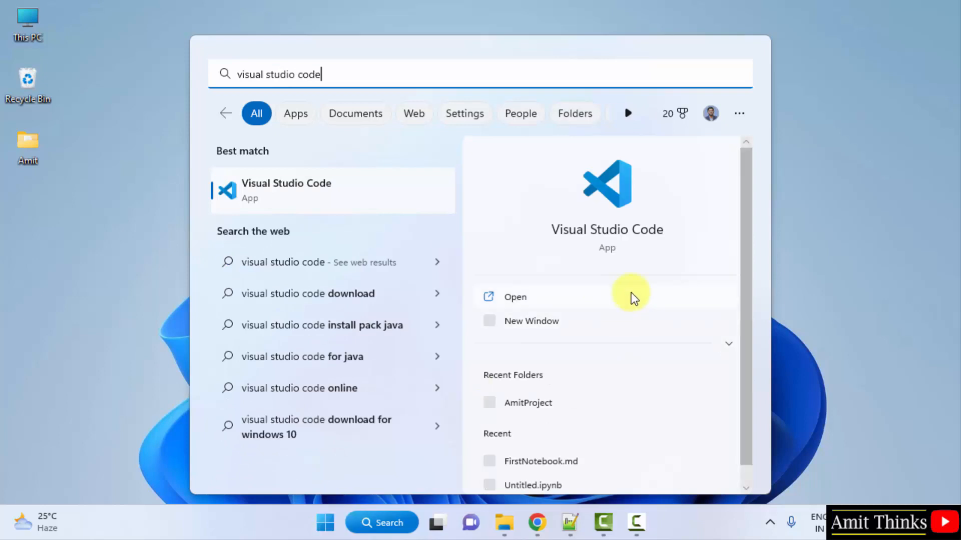
- Launch Visual Studio Code from the Windows 11 Start search results
{"action": "left_click", "coordinate": [515, 297]}
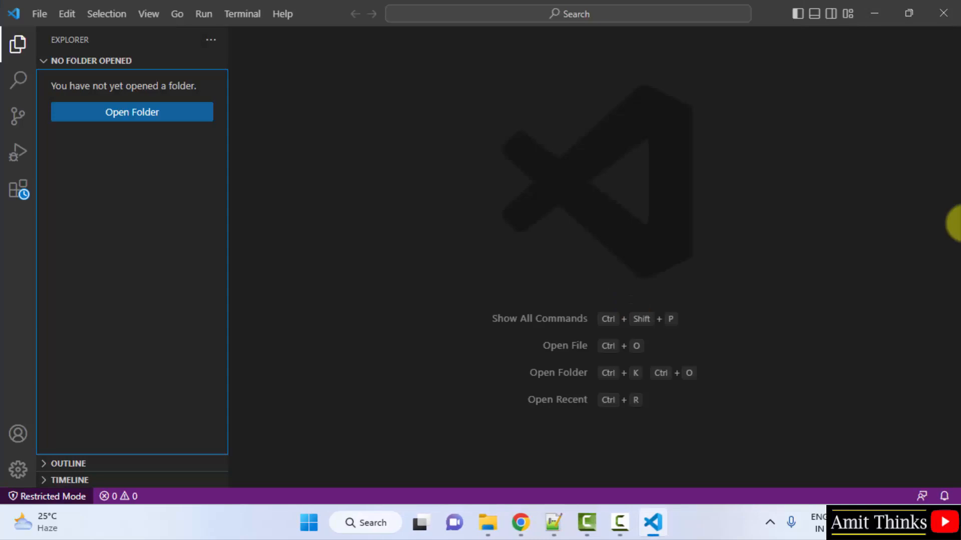
{"action": "mouse_move", "coordinate": [18, 189]}
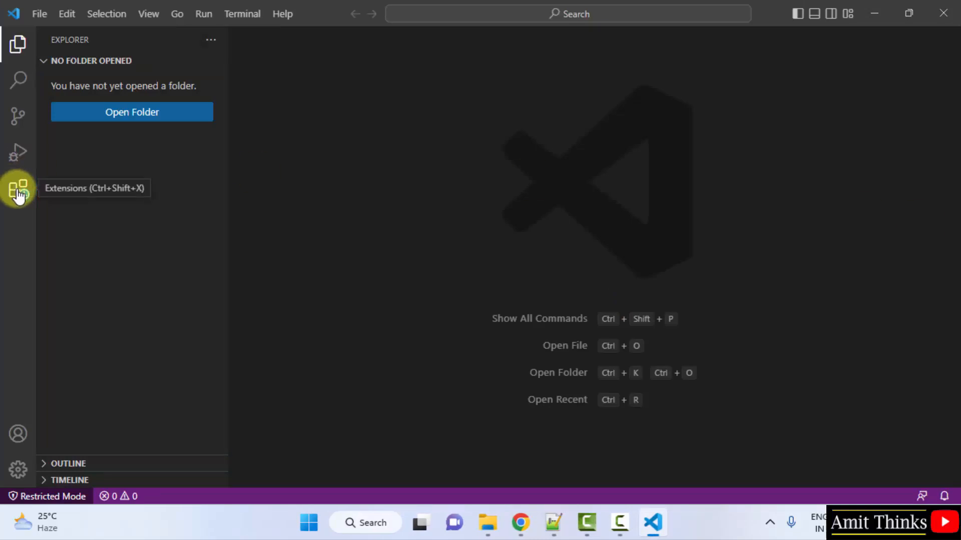
- Show the Extensions view listing the installed Python and Jupyter extensions
{"action": "left_click", "coordinate": [18, 188]}
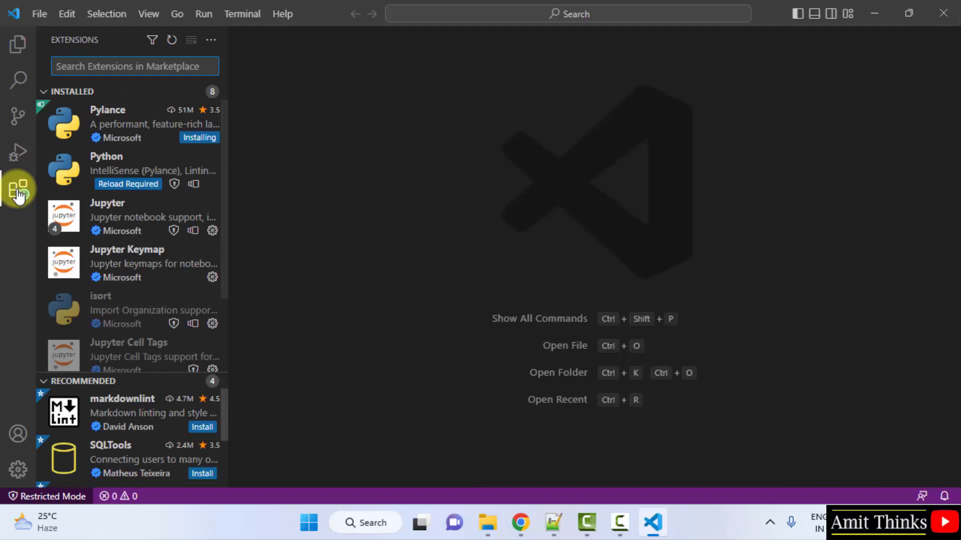
{"action": "mouse_move", "coordinate": [18, 196]}
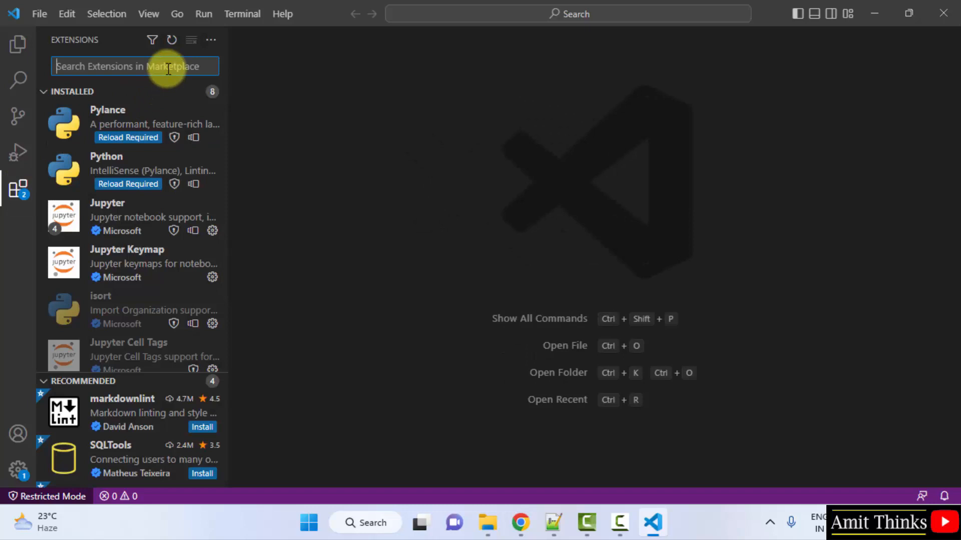
{"action": "mouse_move", "coordinate": [79, 66]}
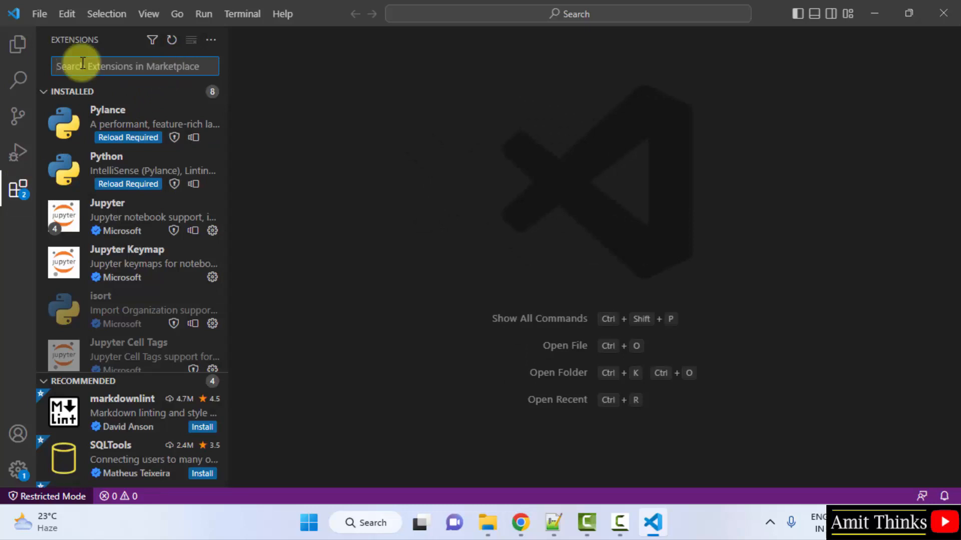
- Search the marketplace for 'Metals' and open the Scala (Metals) details page
{"action": "type", "text": "Metal"}
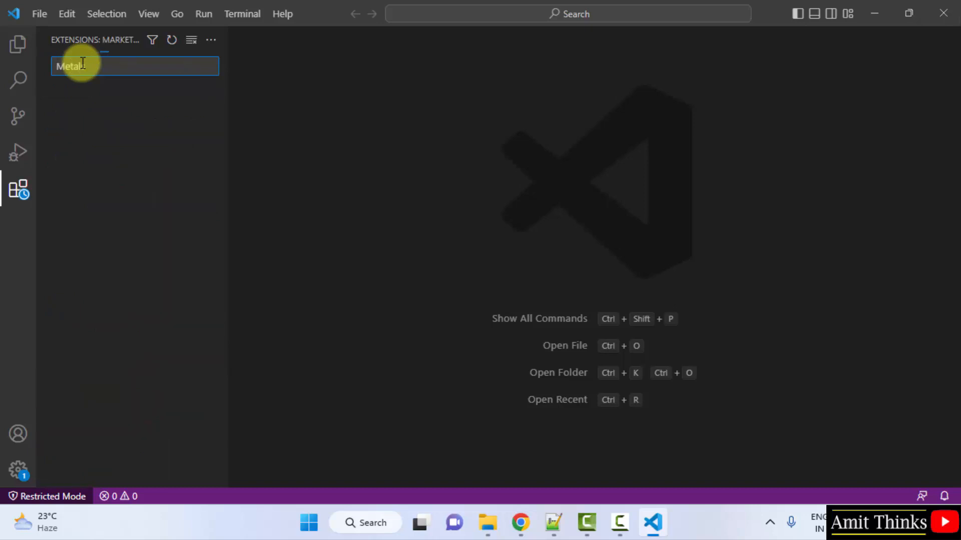
{"action": "type", "text": "s"}
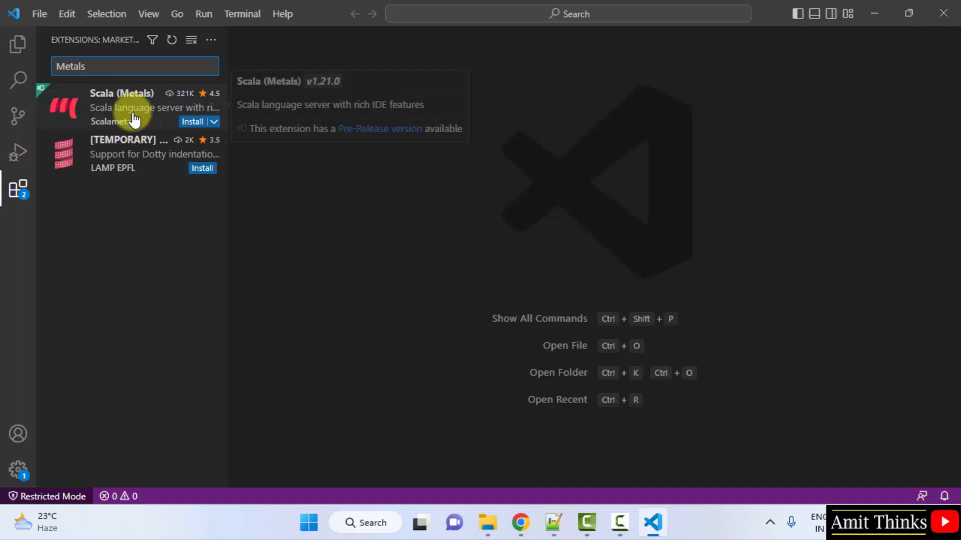
{"action": "left_click", "coordinate": [132, 107]}
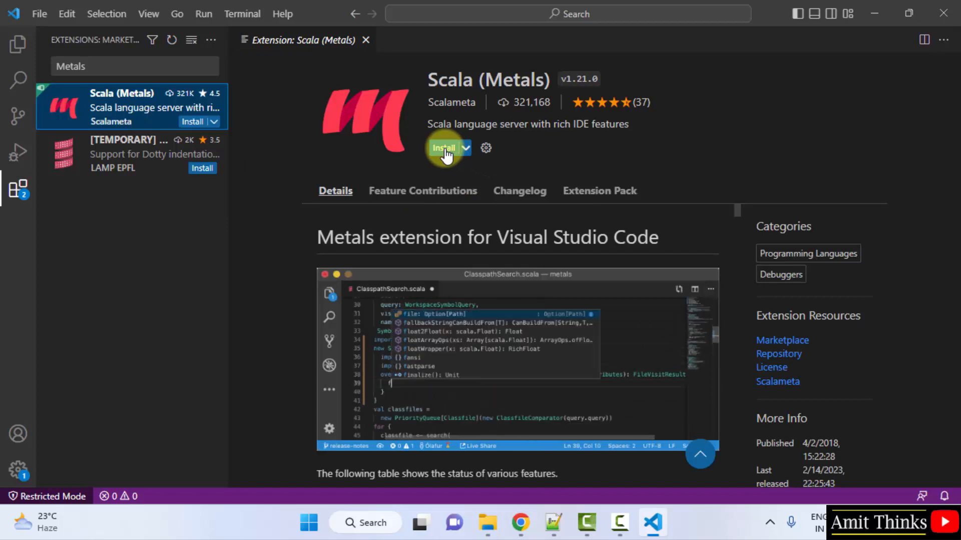
- Install Scala (Metals), choosing Trust Workspace & Install to leave Restricted Mode
{"action": "left_click", "coordinate": [444, 148]}
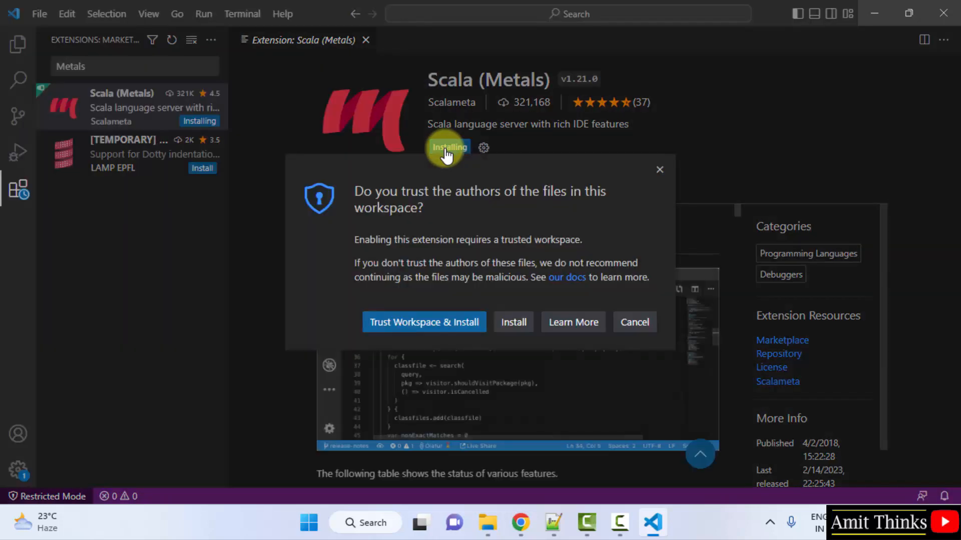
{"action": "mouse_move", "coordinate": [513, 322]}
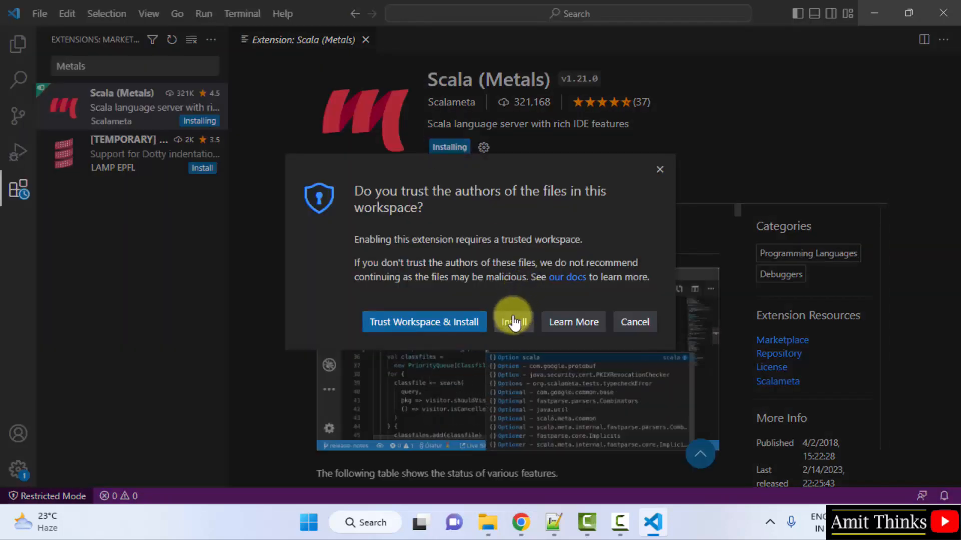
{"action": "mouse_move", "coordinate": [424, 322]}
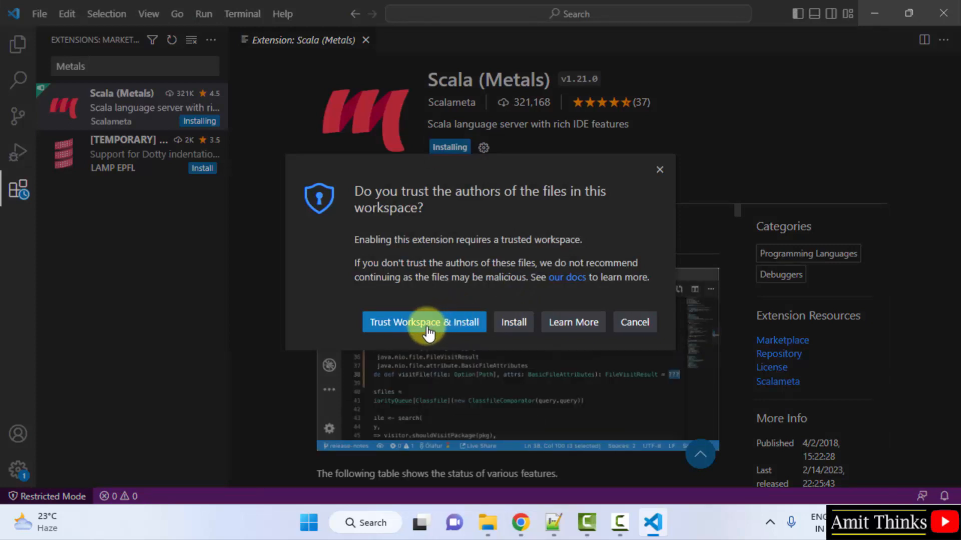
{"action": "left_click", "coordinate": [423, 322]}
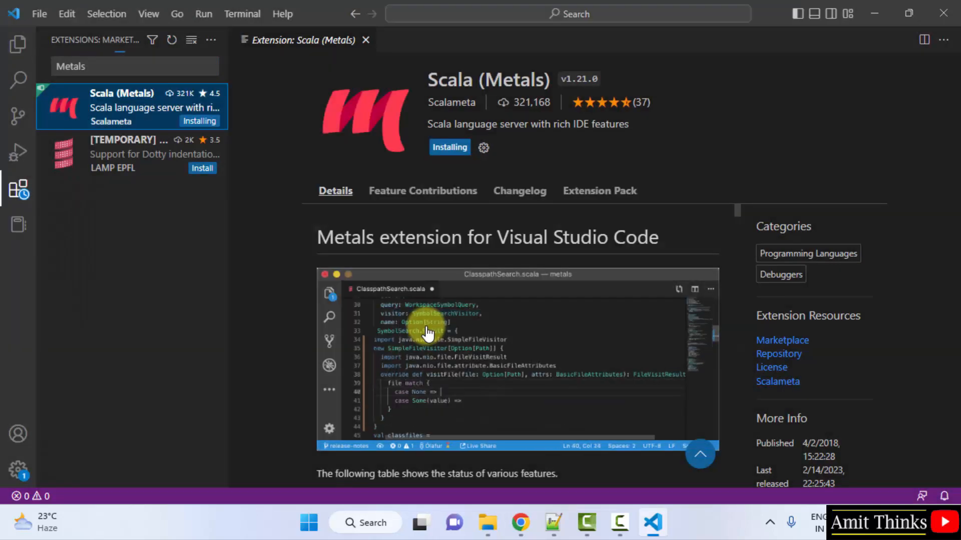